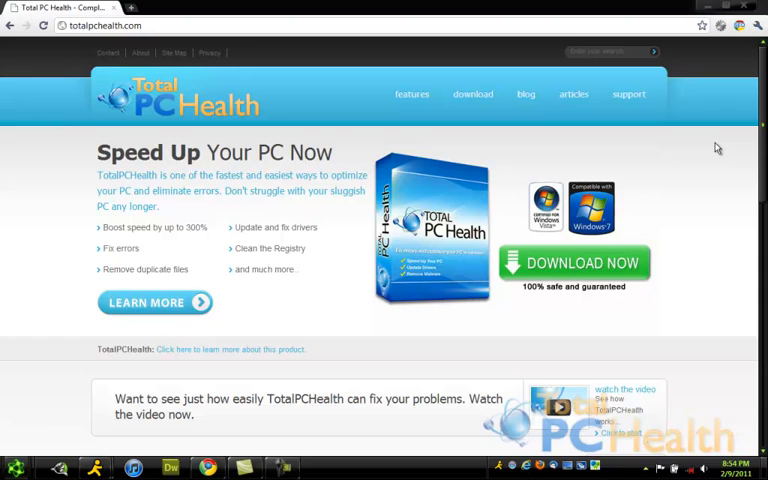
mouse_move(615, 247)
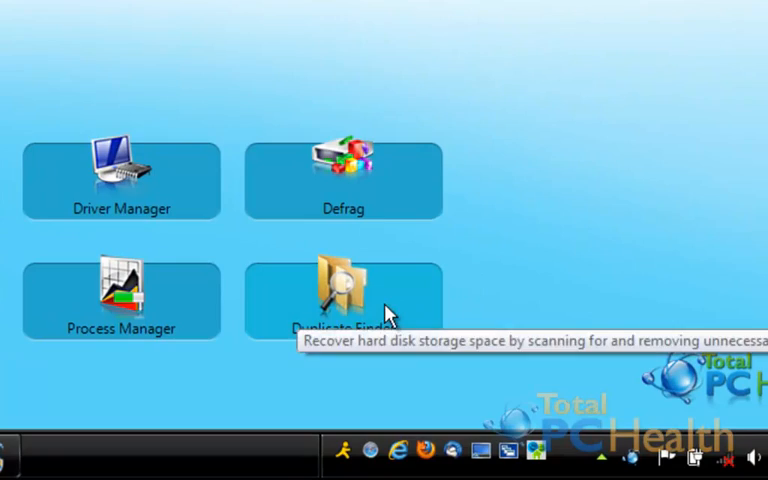
Choose C:\Users\Chris, subfolders included, as the Duplicate File Finder's scan folder
click(327, 290)
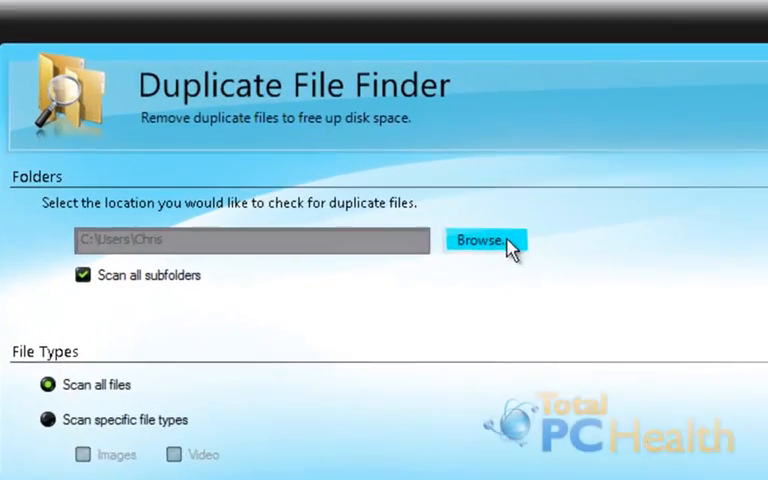
click(486, 240)
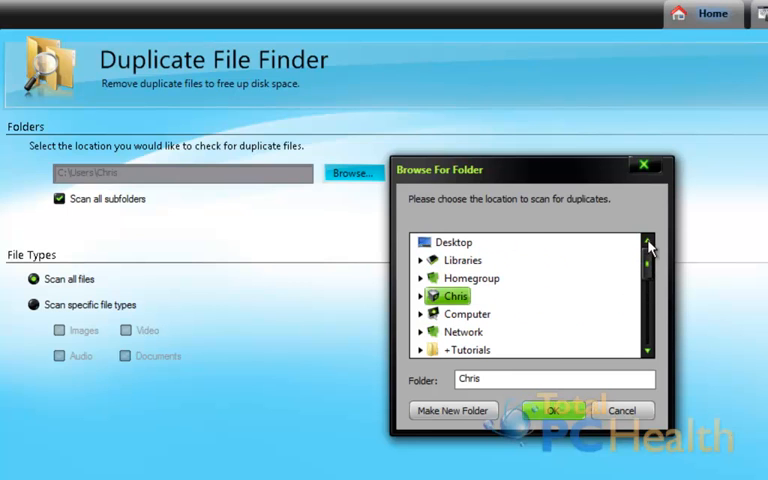
click(423, 295)
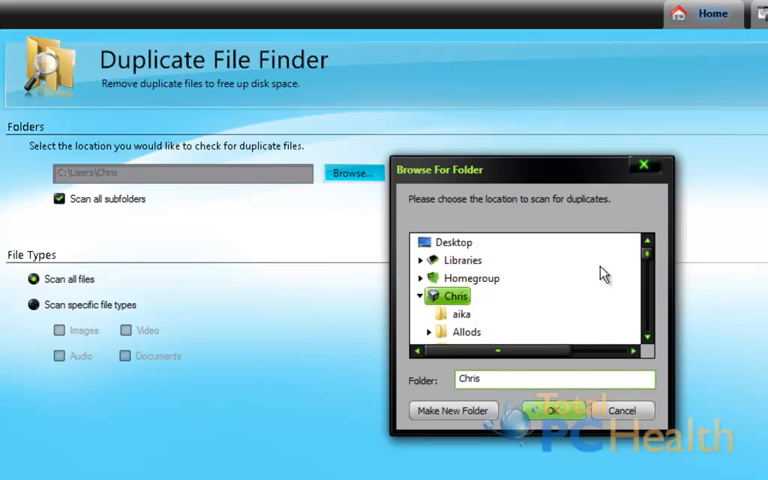
scroll(down, 3)
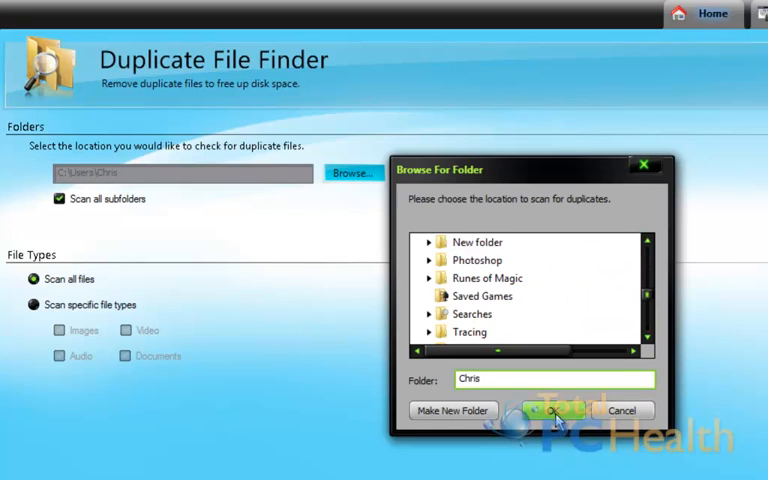
click(554, 410)
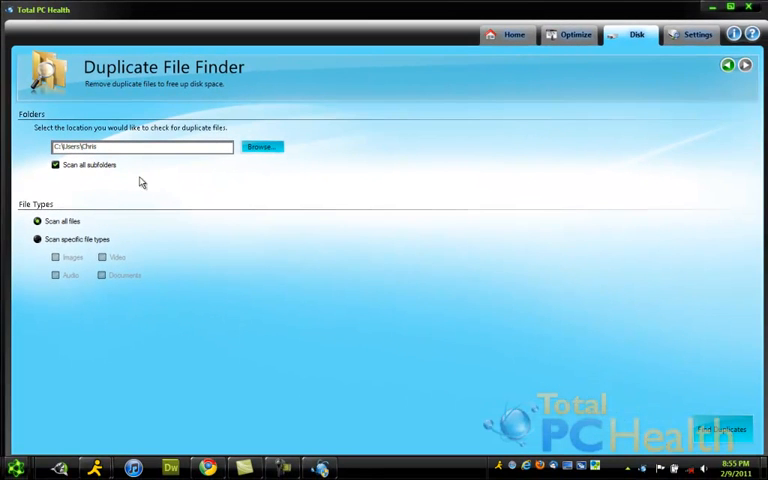
mouse_move(138, 192)
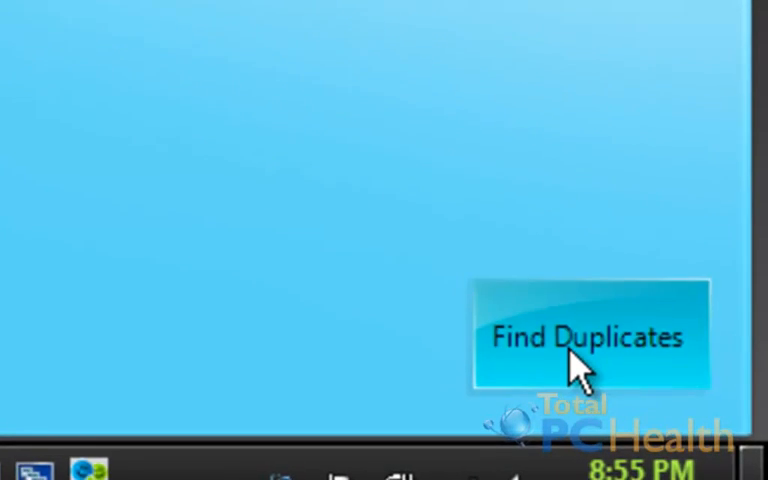
Start the Find Duplicates scan of the Chris folder
click(585, 340)
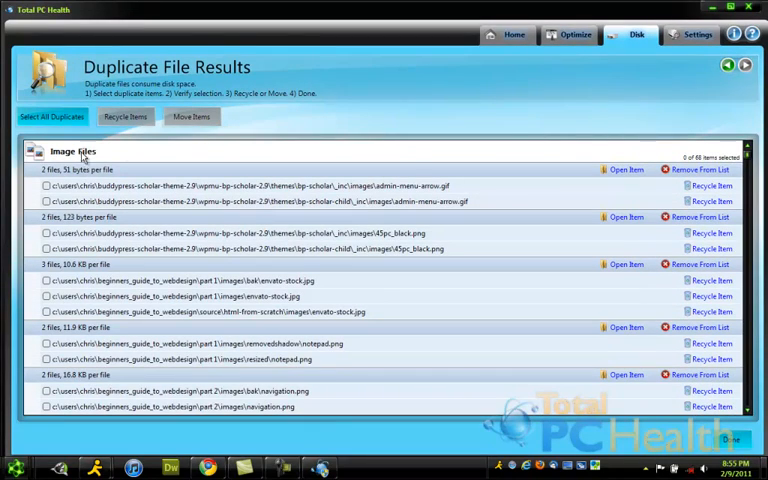
Scroll through the Image Files, Video Files and Other Files duplicate groups
scroll(down, 3)
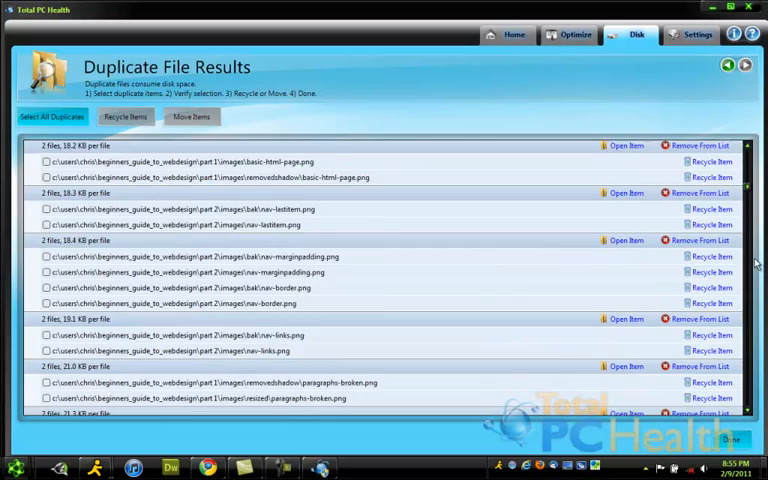
scroll(down, 3)
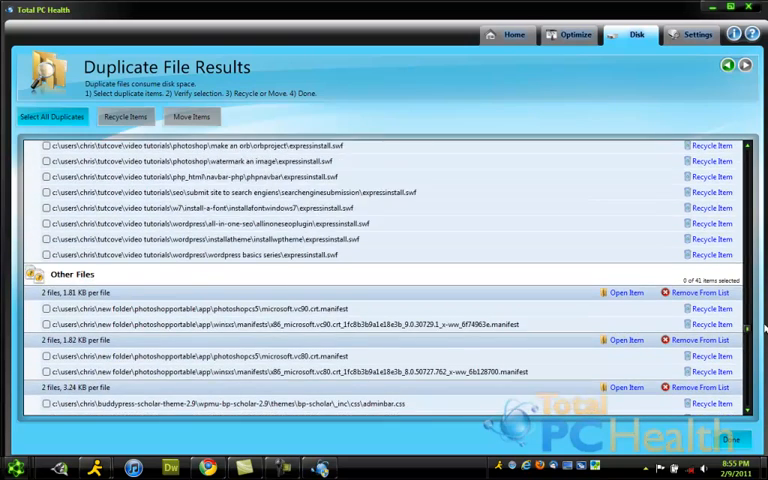
scroll(down, 3)
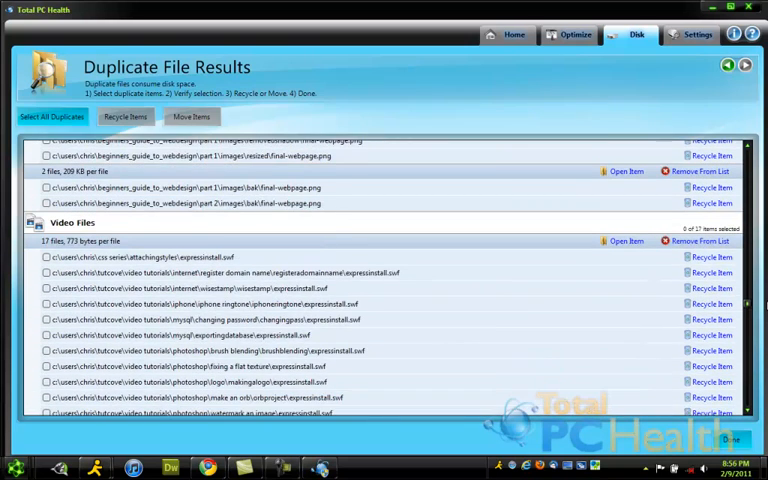
scroll(down, 3)
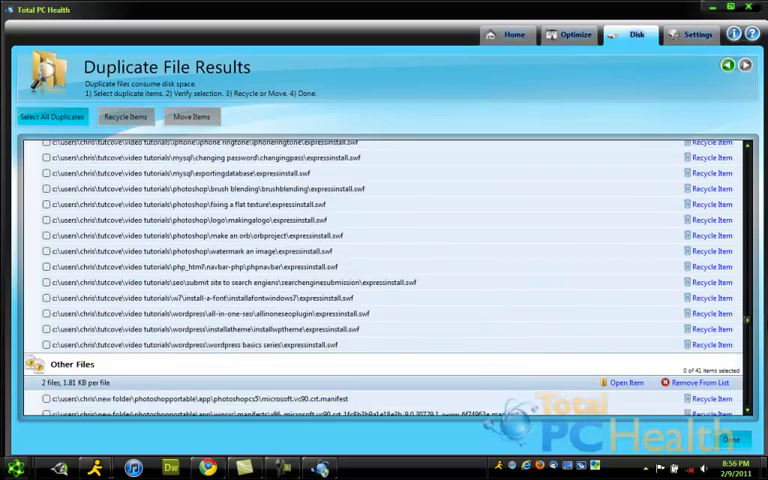
scroll(down, 3)
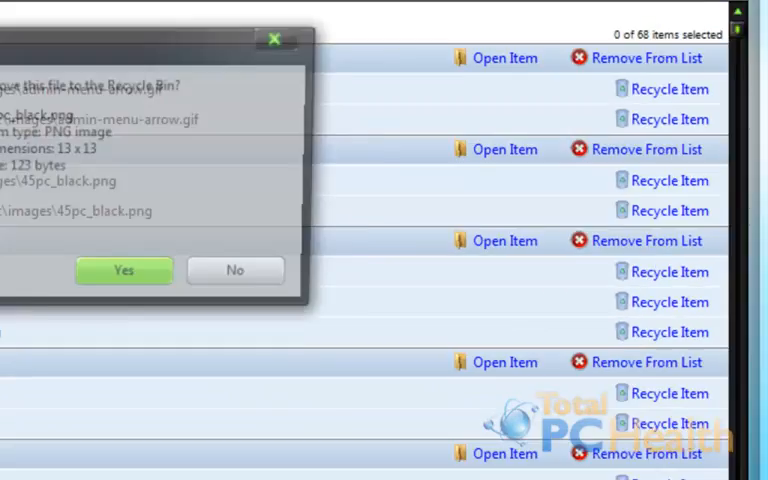
Recycle the 45pc_black.png and admin-menu-arrow.gif duplicates, then close the results with Done
click(123, 270)
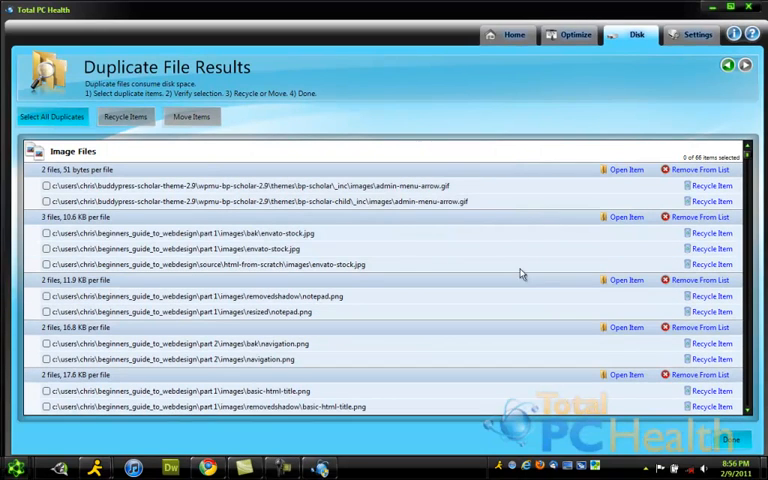
mouse_move(523, 260)
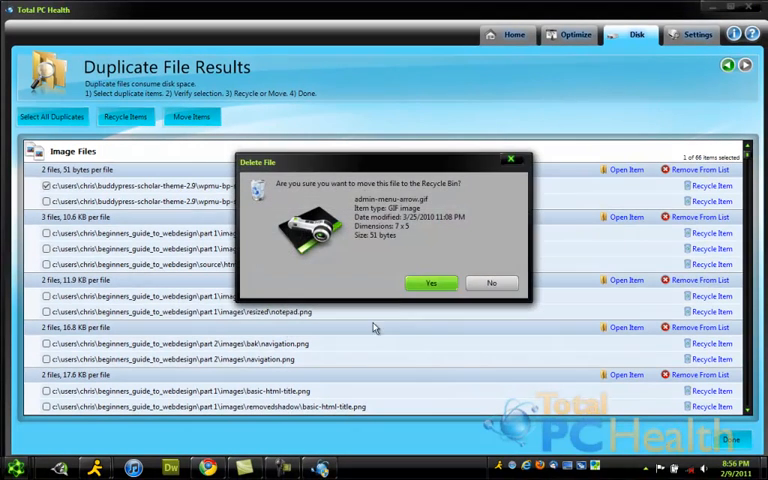
click(431, 282)
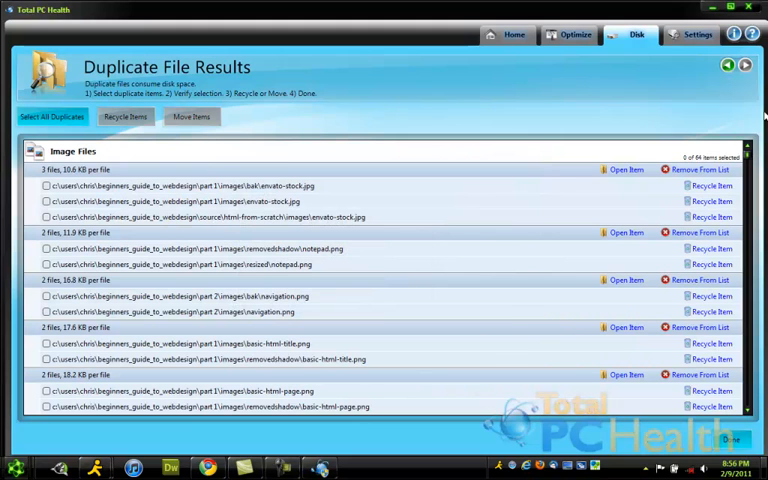
mouse_move(665, 128)
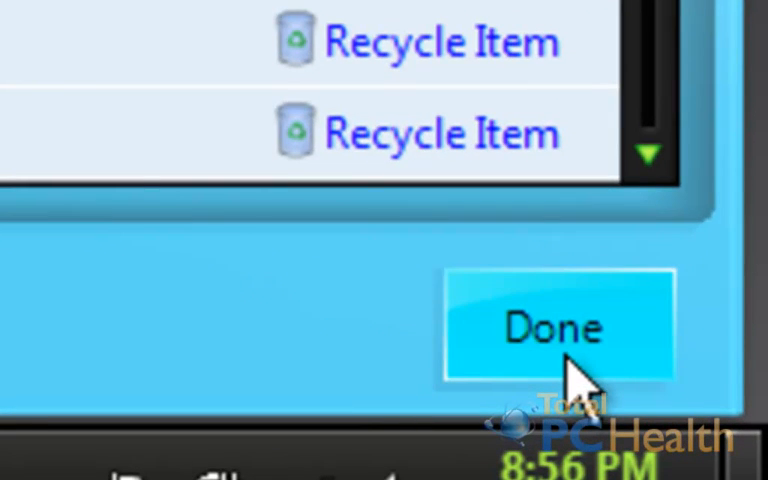
click(552, 328)
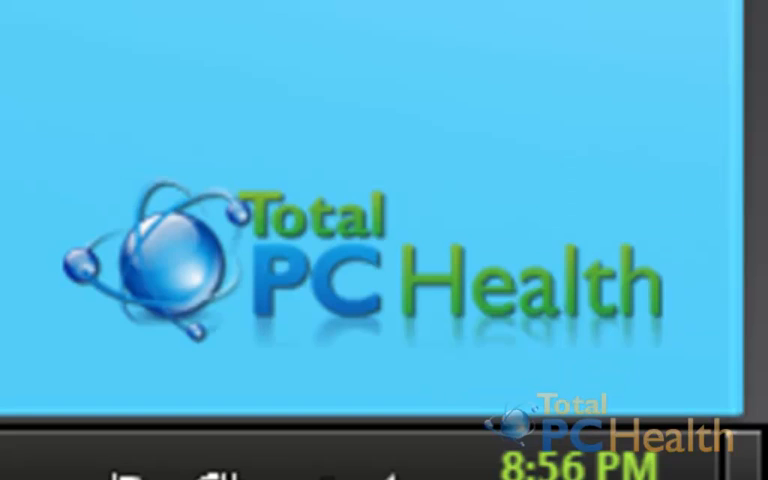